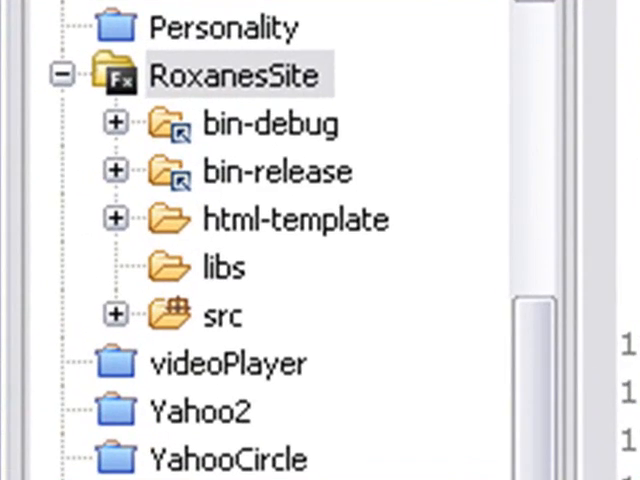
mouse_move(290, 100)
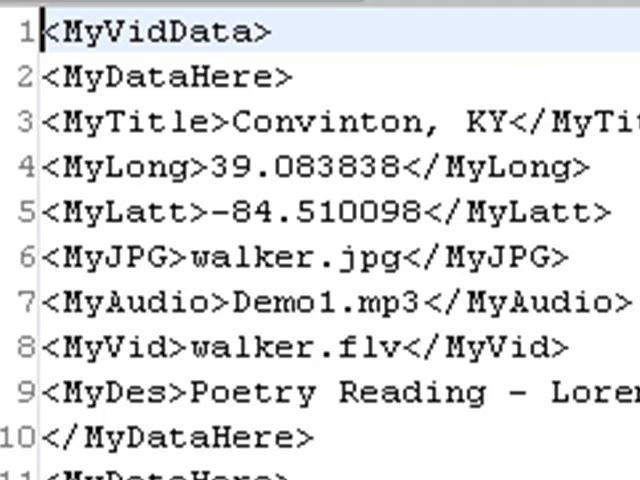
Scroll through MyData.xml's MyDataHere location entries down to the closing MyVidData tag.
scroll("down", 3)
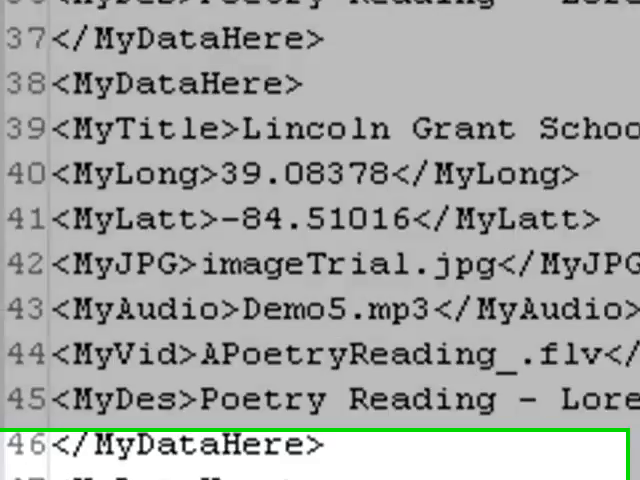
scroll("down", 3)
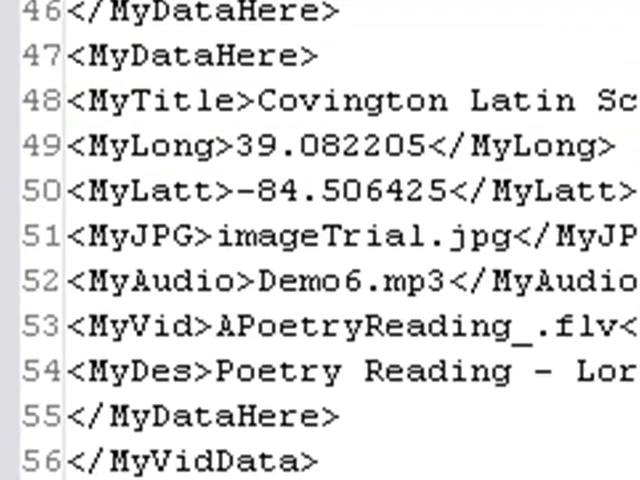
scroll("up", 3)
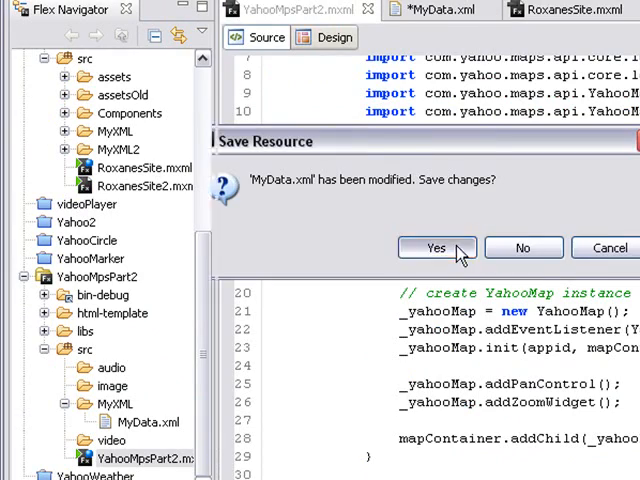
Confirm saving MyData.xml with Yes, then bring YahooMpsPart2.mxml back in front after viewing RoxanesSite.mxml.
left_click(436, 246)
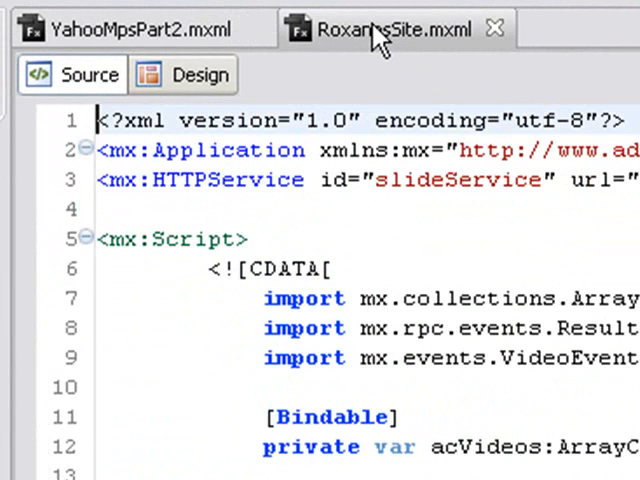
left_click(130, 28)
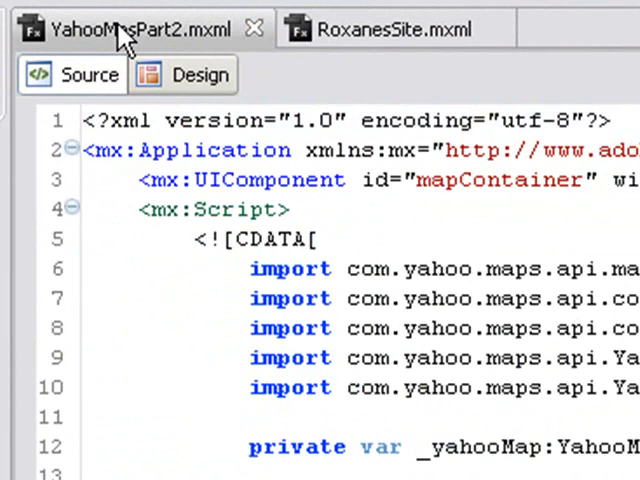
mouse_move(380, 28)
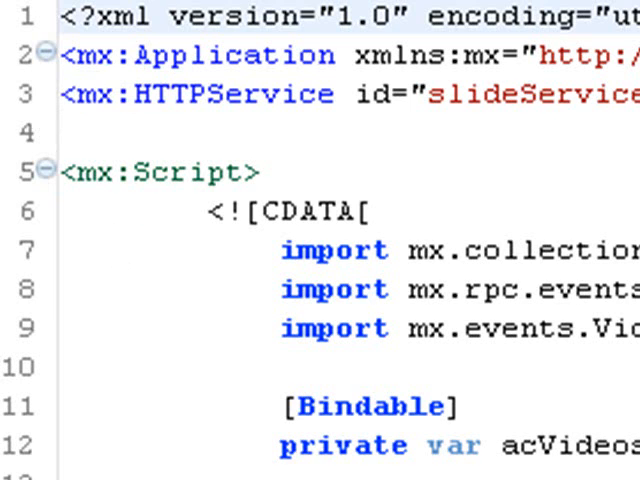
Copy RoxanesSite's slideService HTTPService tag (with resultHandler) into YahooMpsPart2.mxml.
scroll("right", 3)
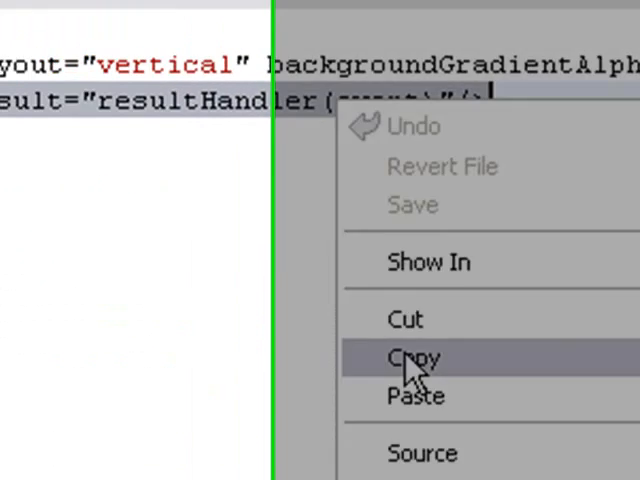
left_click(412, 358)
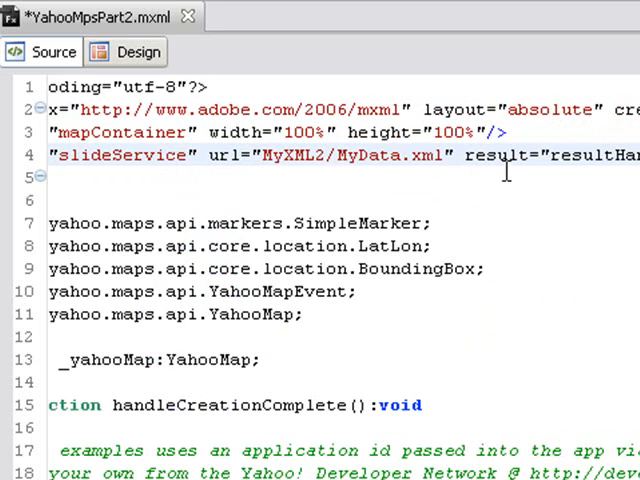
mouse_move(506, 168)
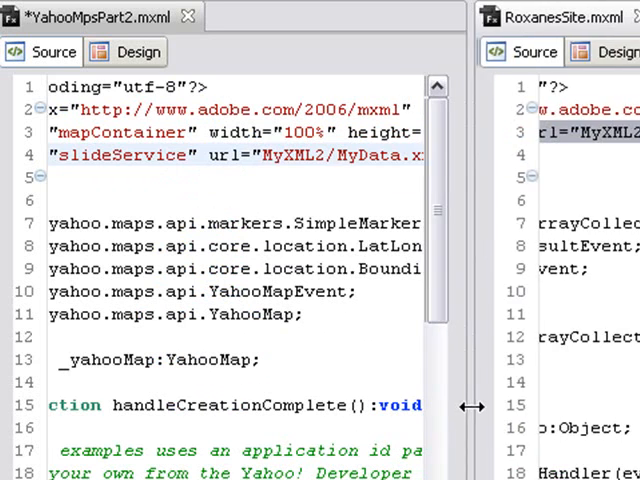
Adjust the split view and check the slideService url reads MyXML/MyData.xml, readying its id for copying.
left_click_drag(470, 404, 520, 392)
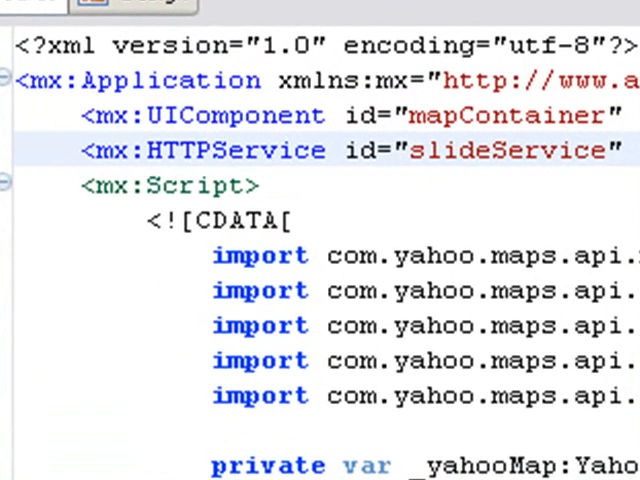
scroll("right", 3)
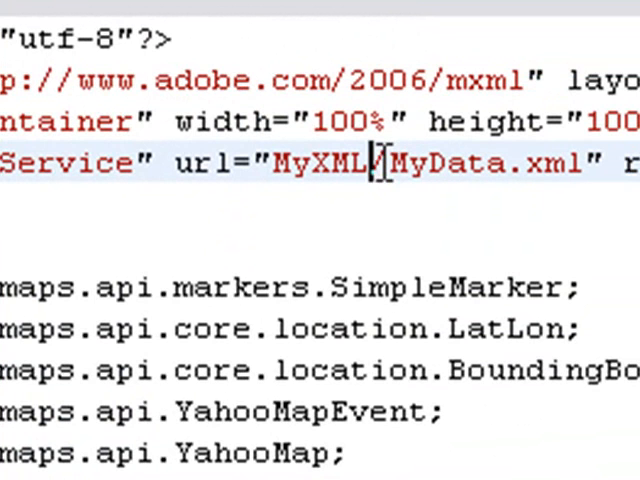
scroll("right", 3)
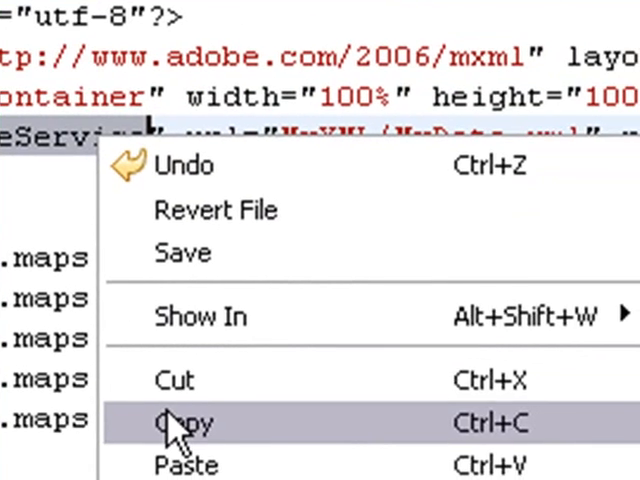
Copy the slideService id and add a blank first line inside handleCreationComplete.
left_click(184, 424)
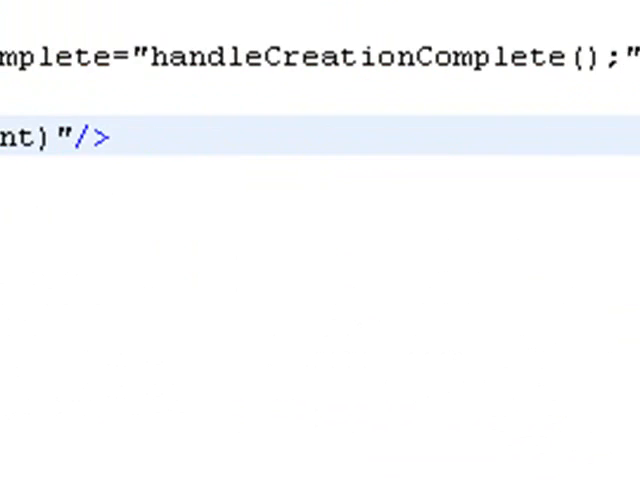
scroll("right", 3)
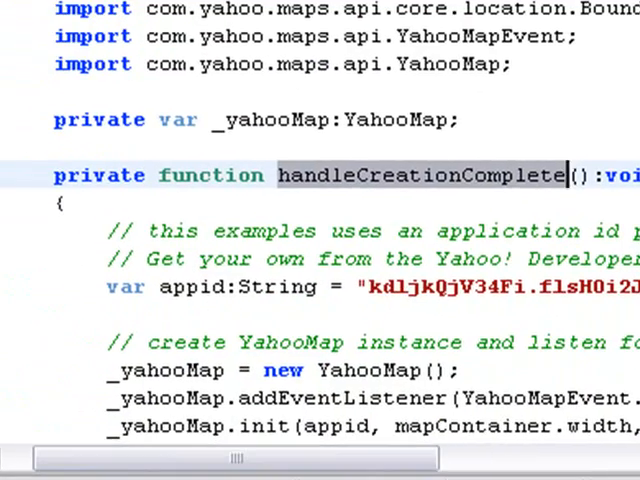
scroll("down", 3)
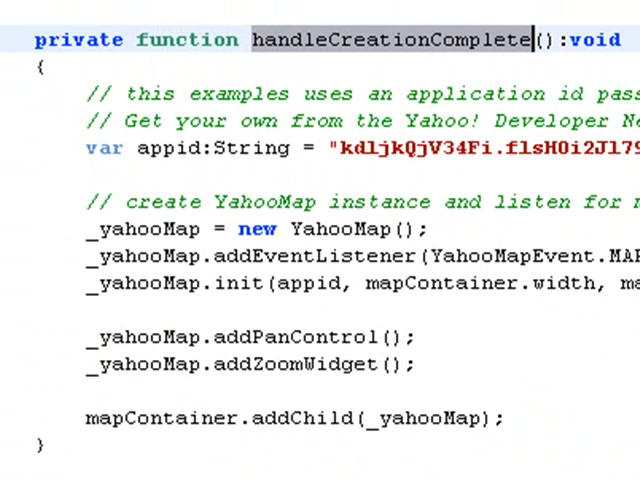
left_click(428, 68)
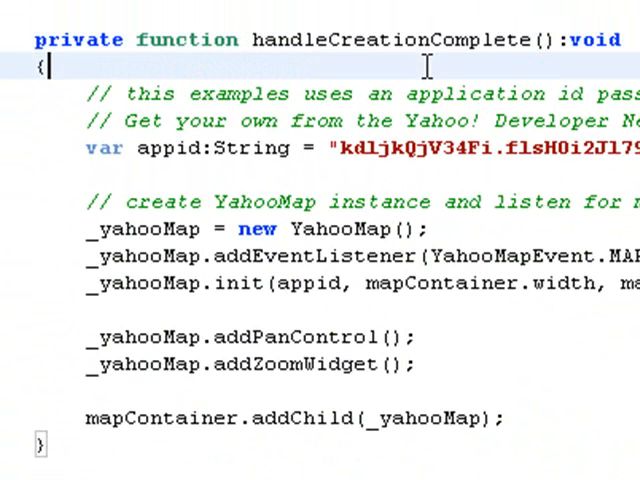
key("Return")
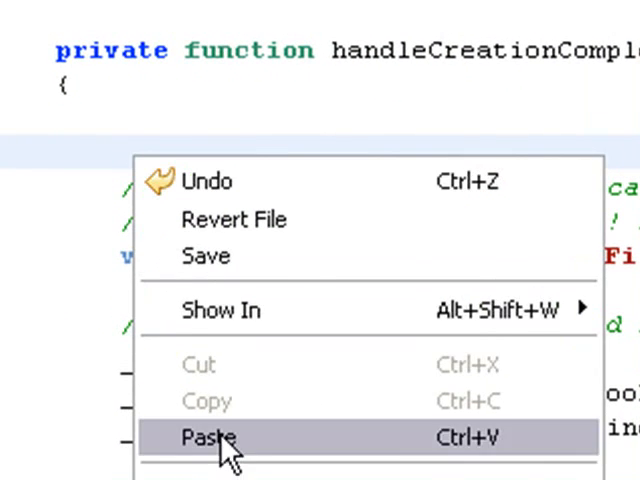
Paste slideService on the new line and complete it as slideService.send();.
left_click(208, 436)
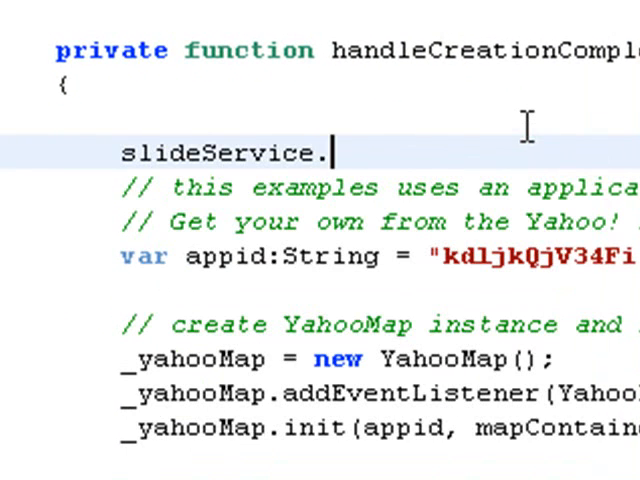
type("send")
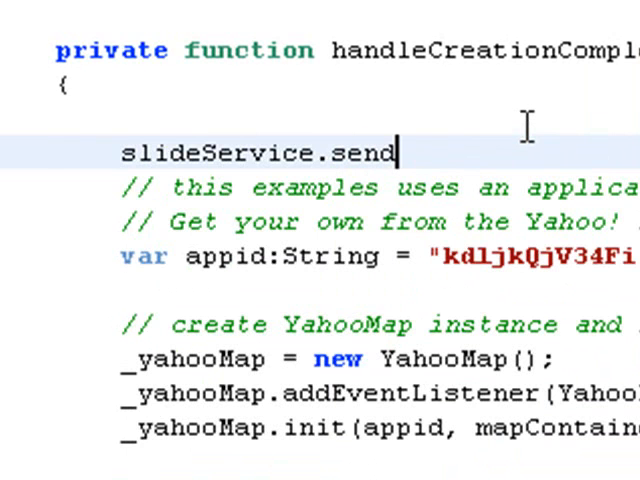
type("();")
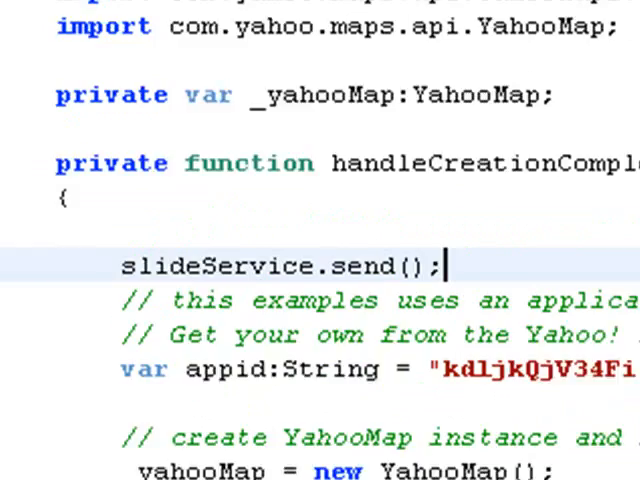
Add result="resultHandler(event)" to the HTTPService tag and copy RoxanesSite's resultHandler function.
scroll("up", 3)
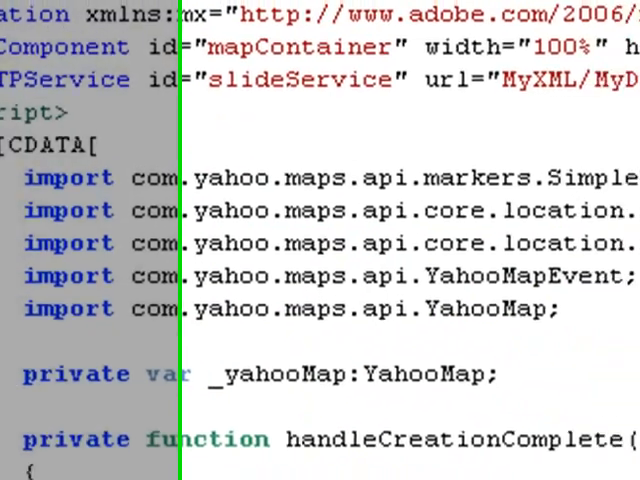
scroll("right", 3)
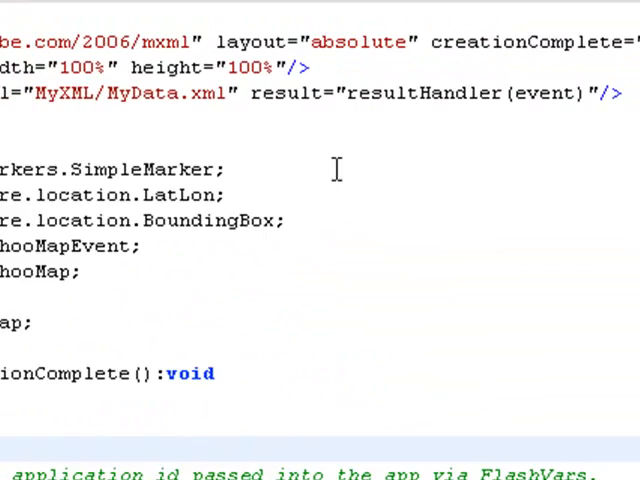
mouse_move(410, 96)
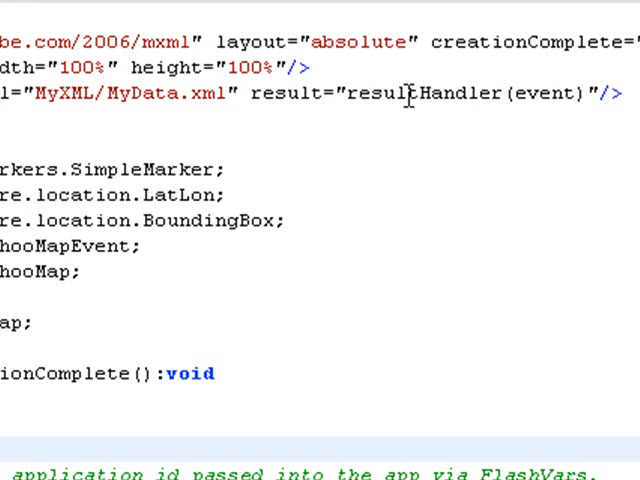
mouse_move(402, 108)
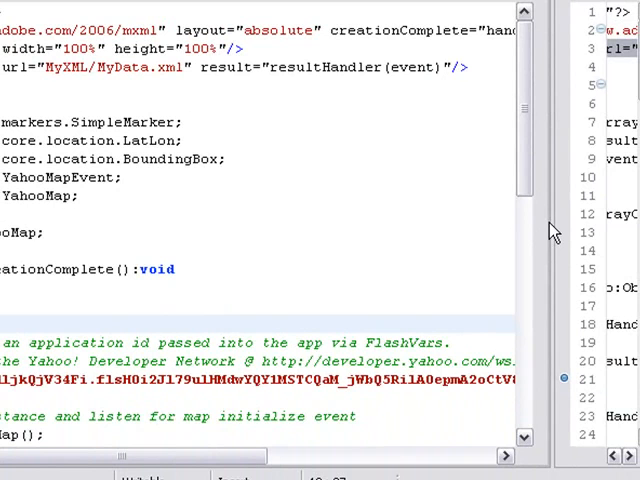
mouse_move(552, 222)
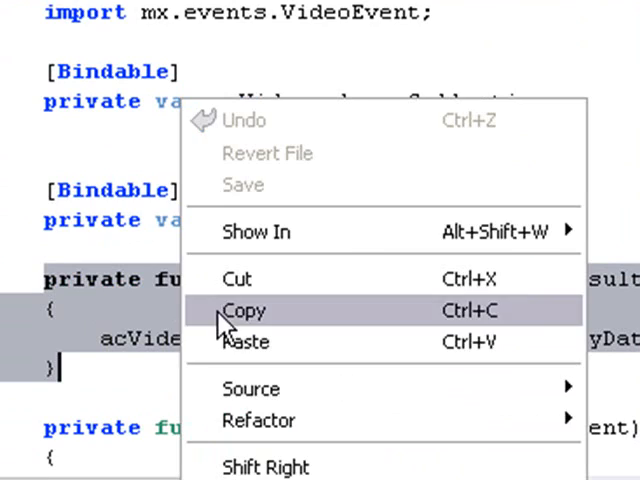
key("Escape")
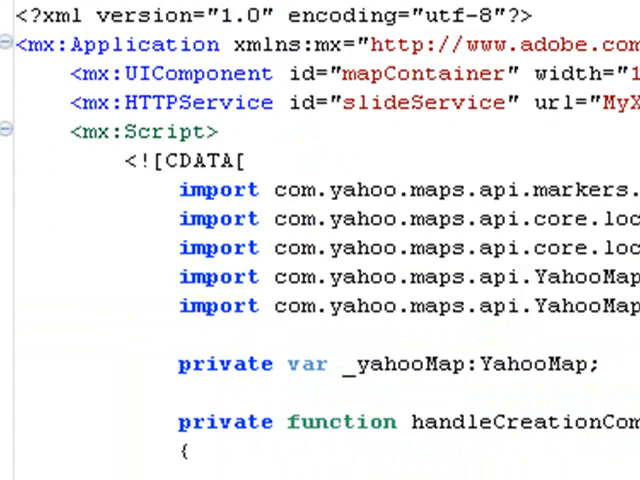
Paste the resultHandler function storing event.result.MyVidData.MyDataHere in acVideos above handleCreationComplete.
scroll("down", 3)
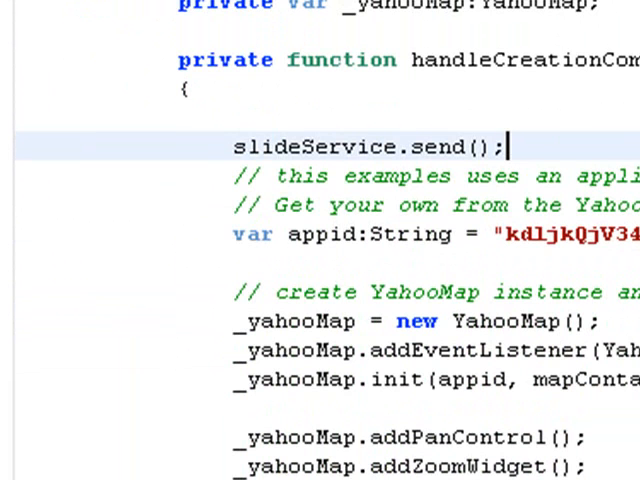
scroll("up", 3)
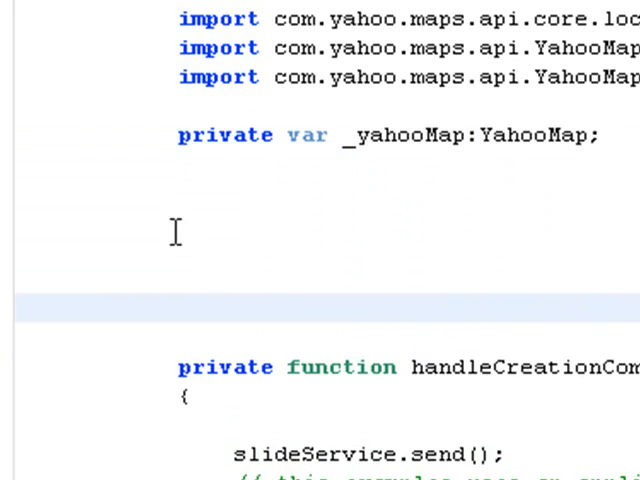
right_click(176, 230)
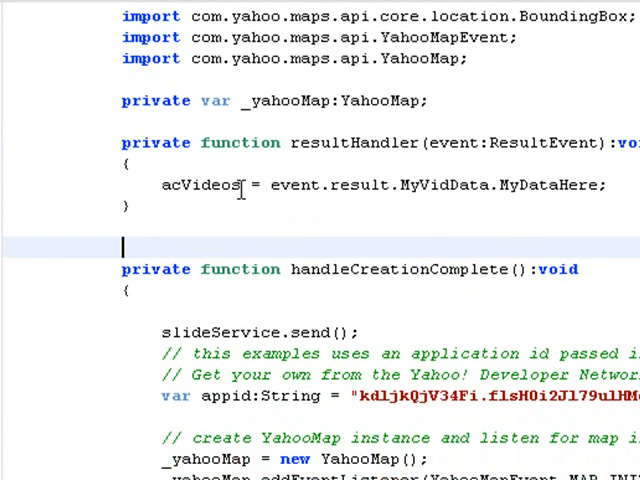
Begin a 'private var acVideos:Ar' declaration on a new line after _yahooMap.
left_click(430, 100)
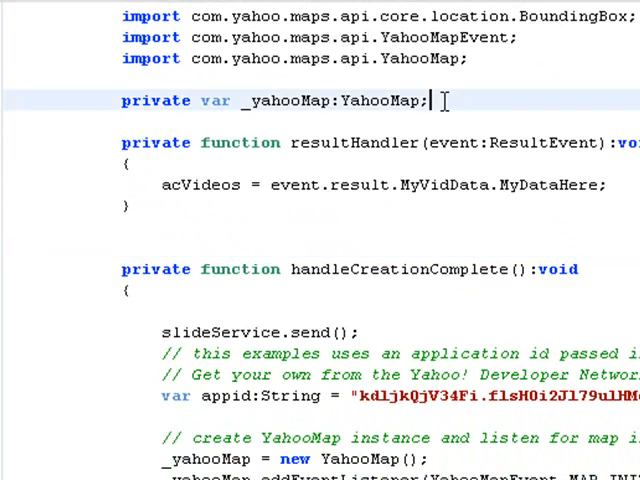
type("p")
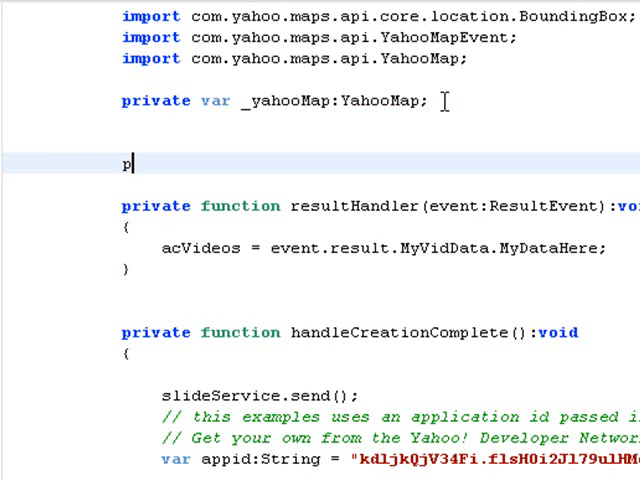
type("rivate v")
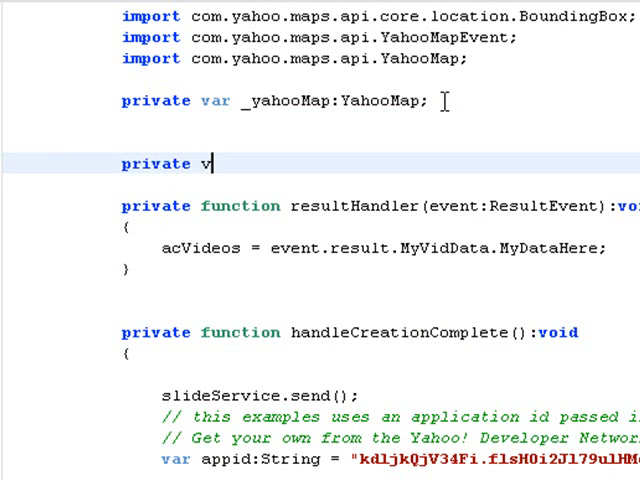
type("ar ac")
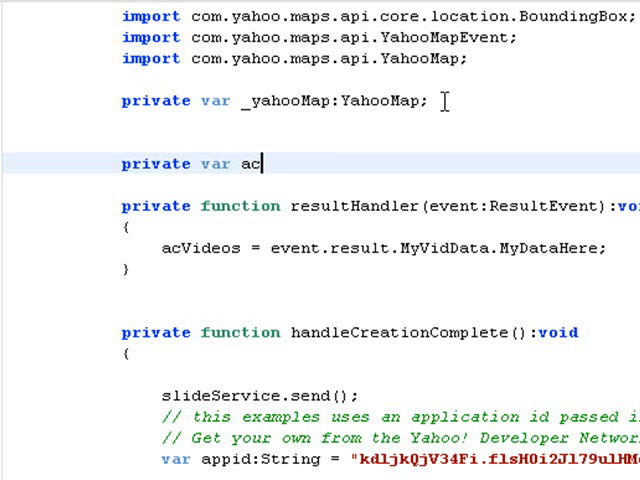
type("Videos")
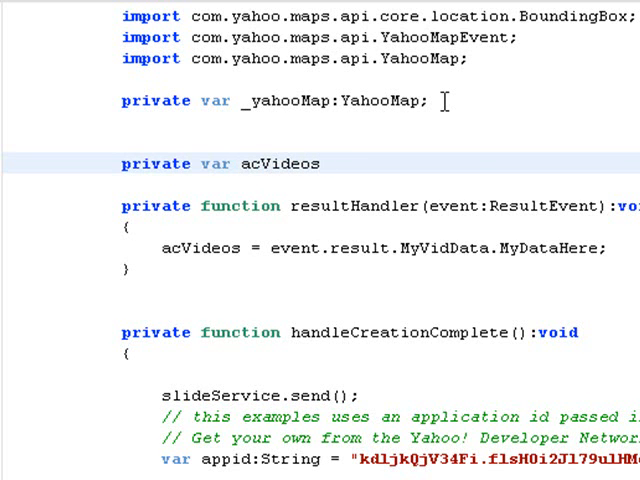
type(":Ar")
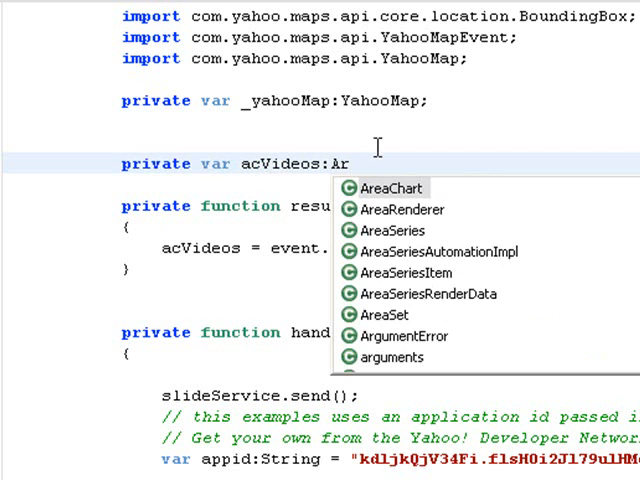
Correct the type name and complete acVideos as a private ArrayCollection.
scroll("down", 3)
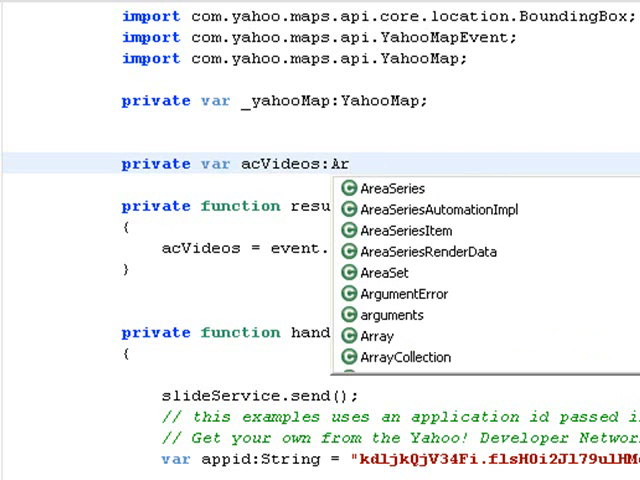
key("Backspace")
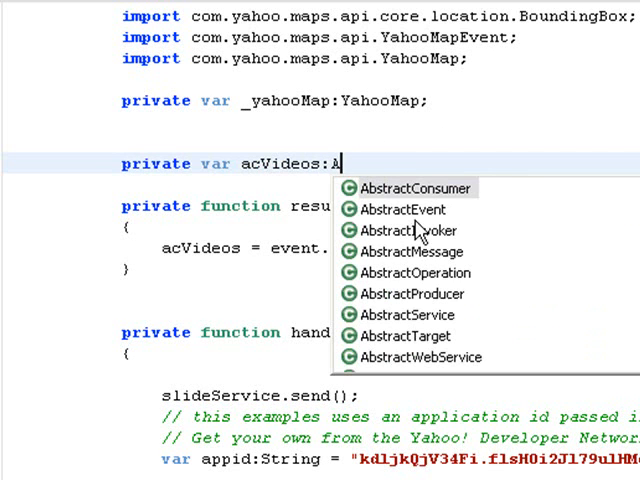
type("rrayCollection;")
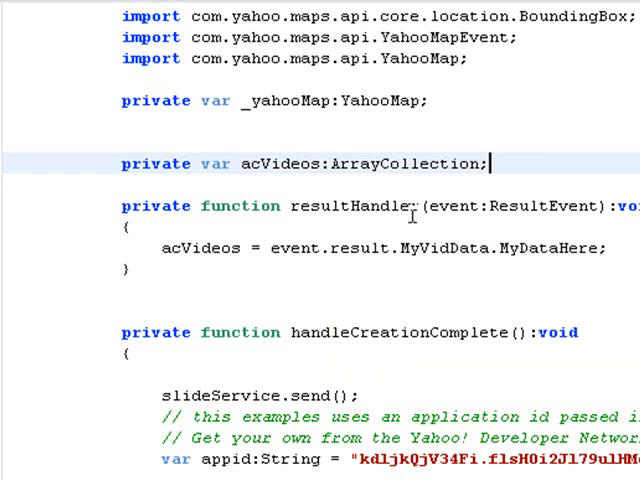
scroll("down", 3)
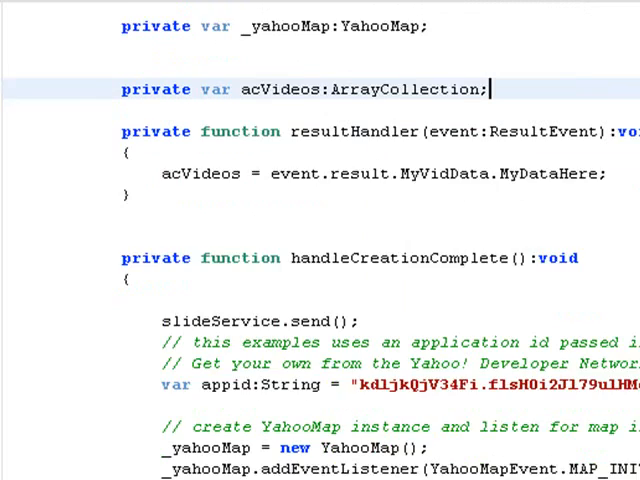
scroll("up", 3)
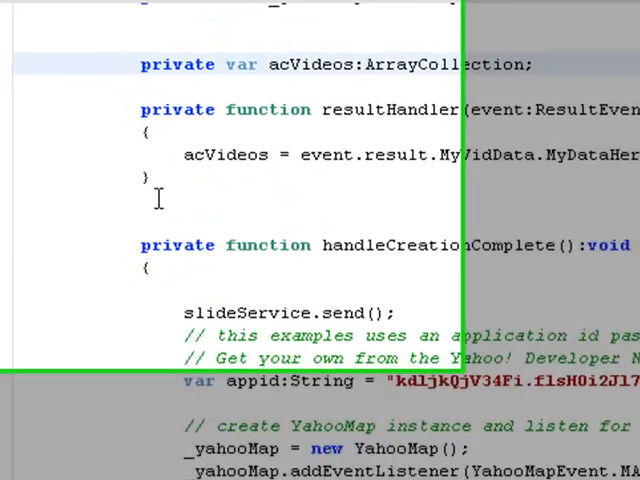
right_click(20, 240)
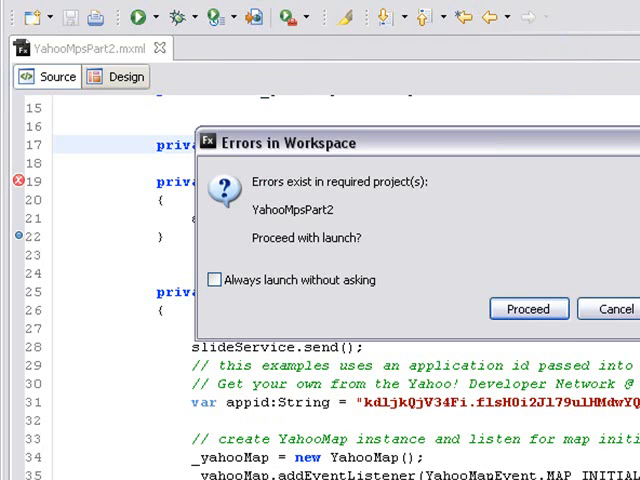
left_click(528, 308)
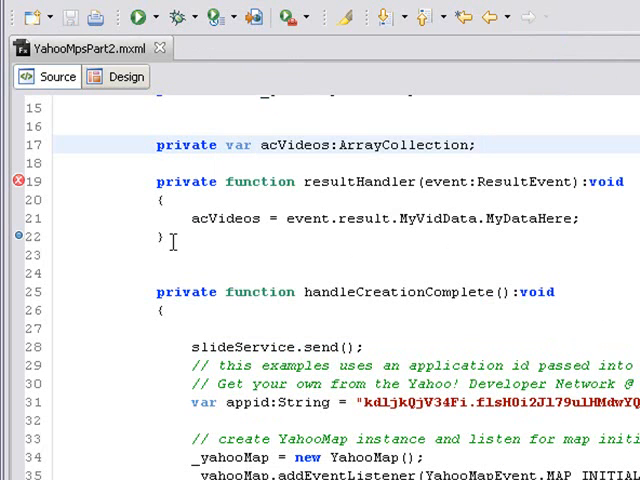
mouse_move(18, 180)
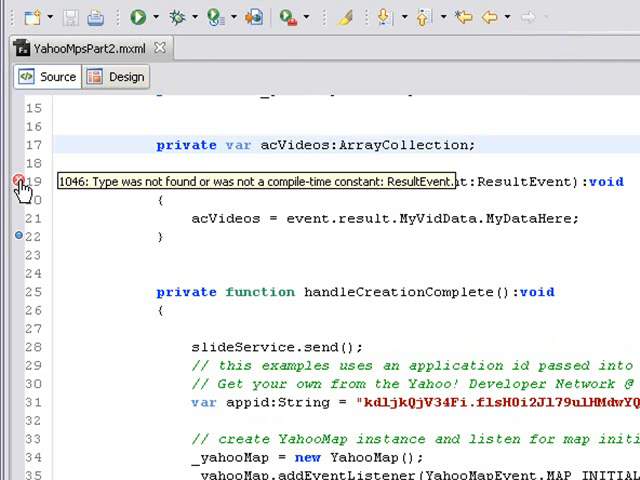
left_click(478, 144)
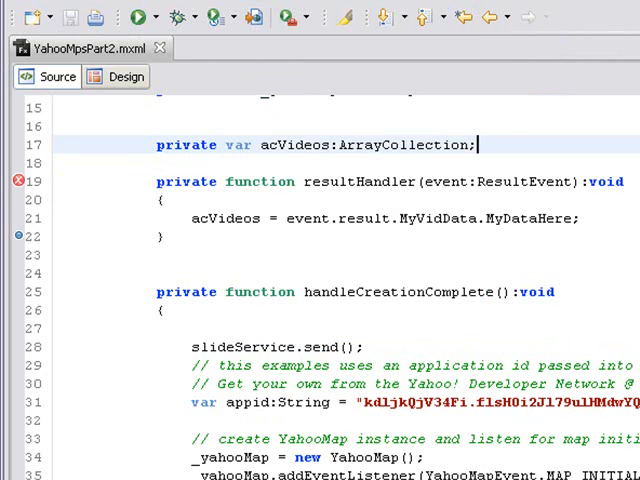
mouse_move(22, 188)
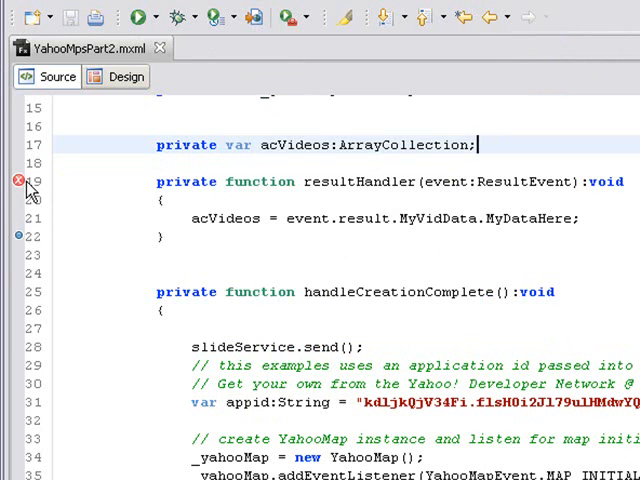
scroll("up", 3)
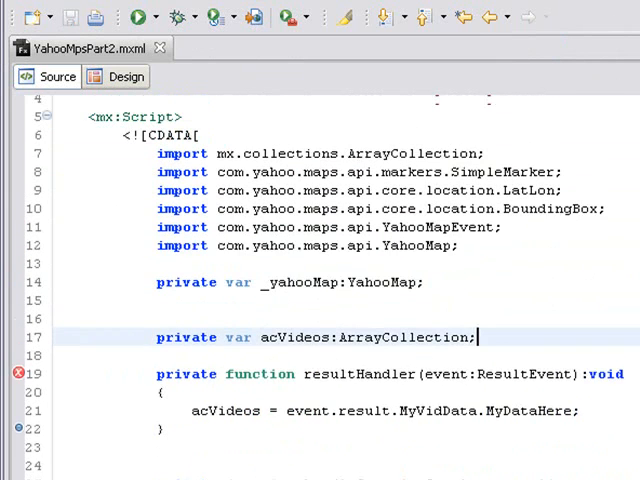
Add the line 'import mx.rpc.events.ResultEvent;' after the existing imports.
scroll("up", 3)
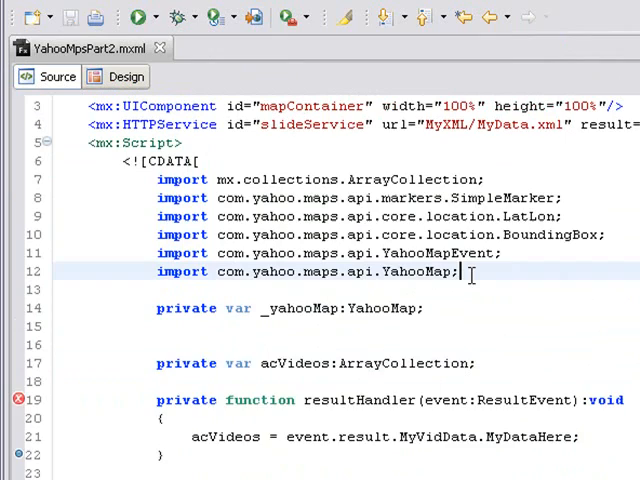
key("Return")
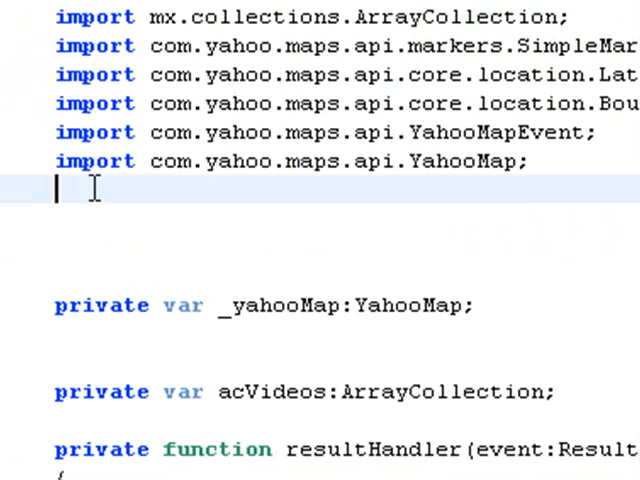
type("import mx.rpc.events.ResultEvent;")
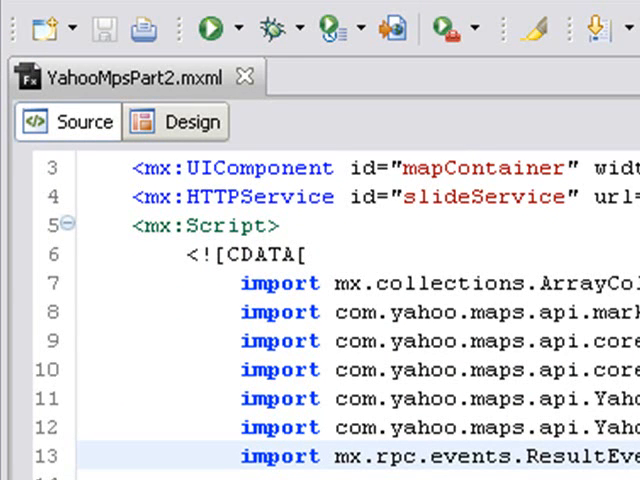
mouse_move(270, 28)
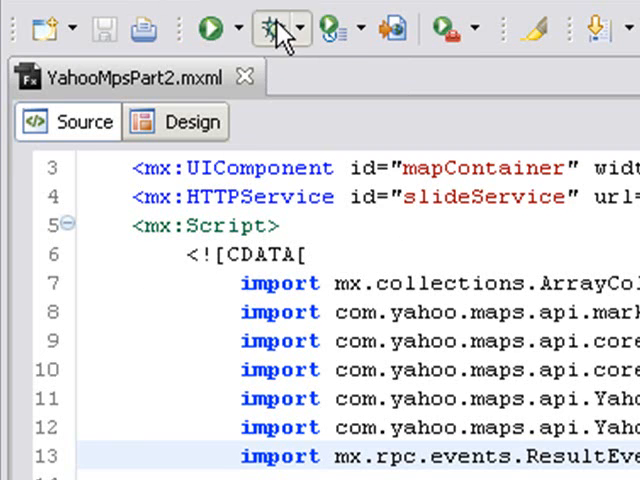
Launch the application in debug mode, switching to the Flex Debugging perspective.
left_click(270, 28)
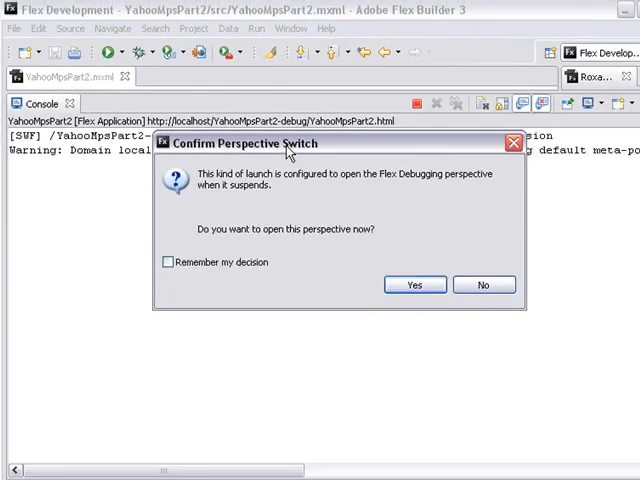
left_click(412, 284)
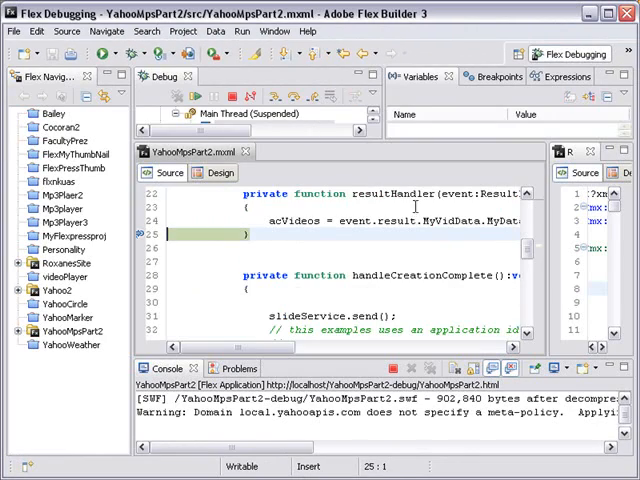
mouse_move(418, 82)
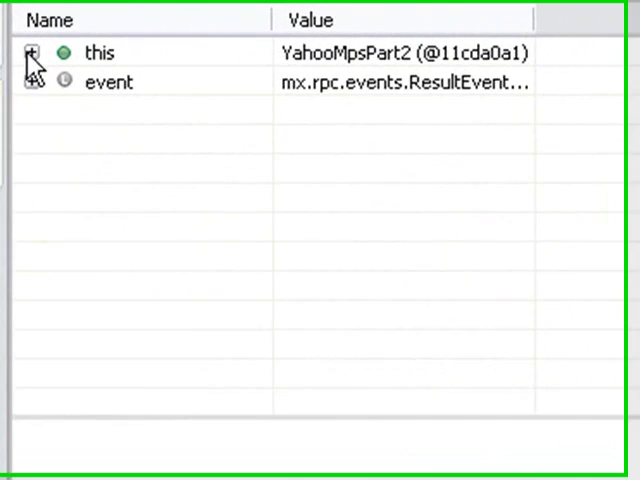
Expand event > result > MyVidData > MyDataHere to show its ArrayCollection items [0]–[4].
left_click(32, 80)
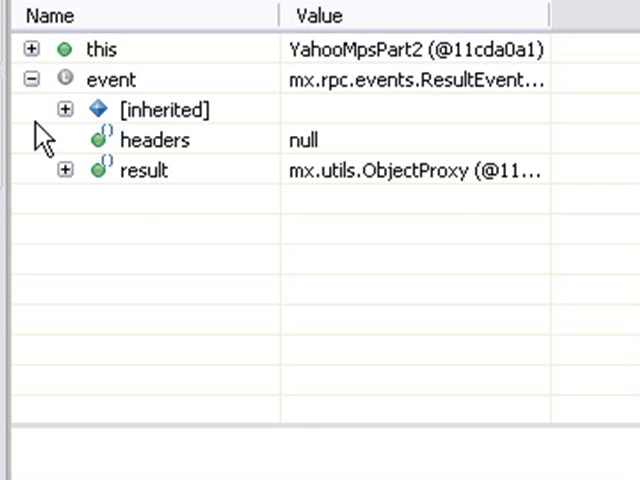
left_click(64, 172)
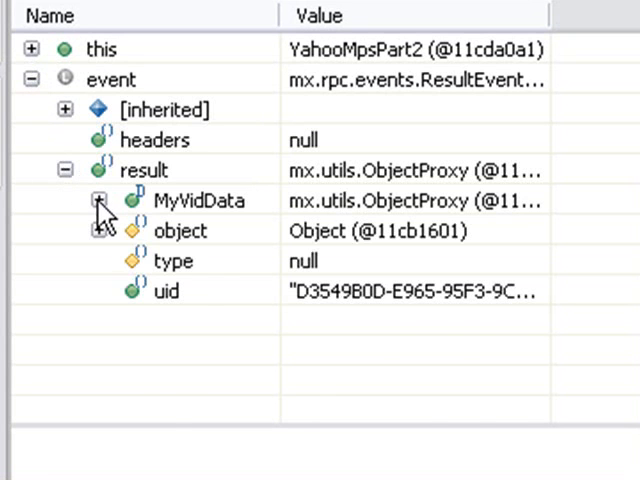
left_click(96, 200)
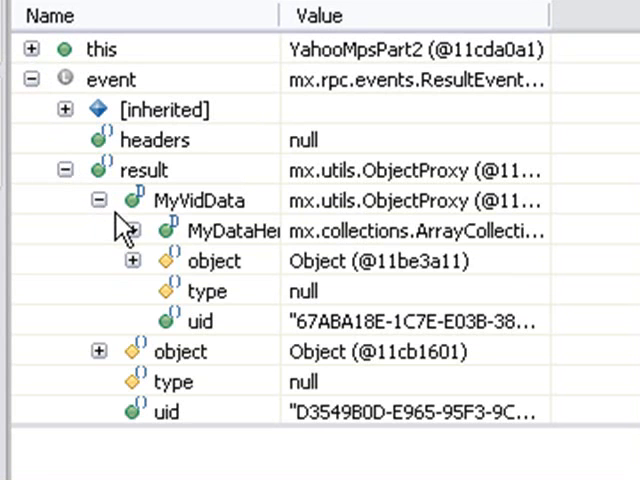
left_click(132, 230)
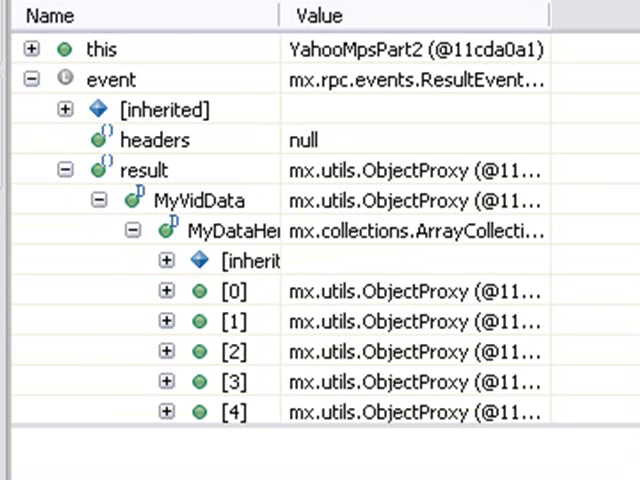
scroll("down", 3)
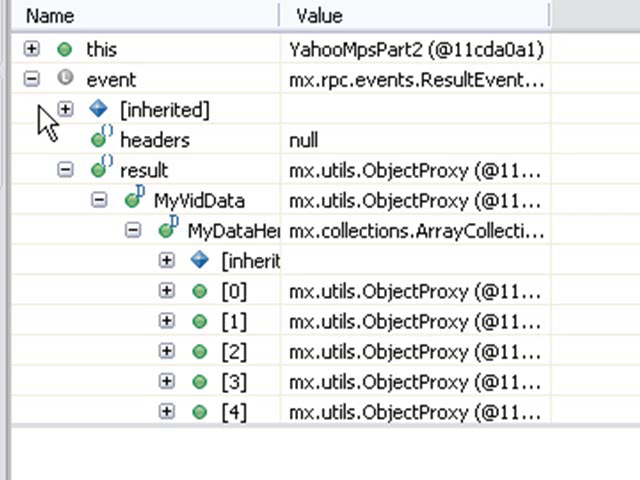
mouse_move(140, 190)
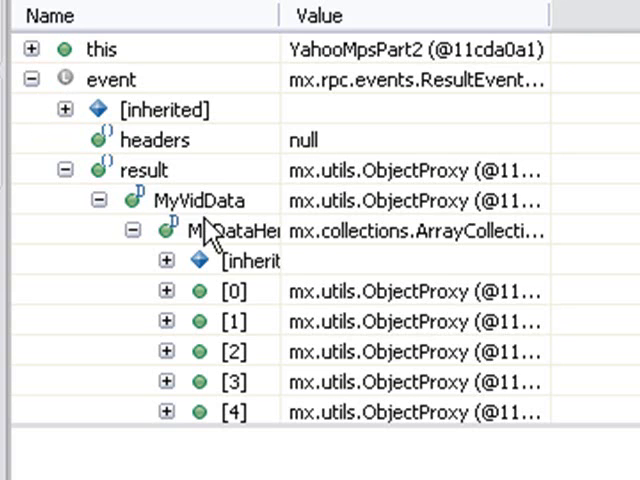
mouse_move(248, 330)
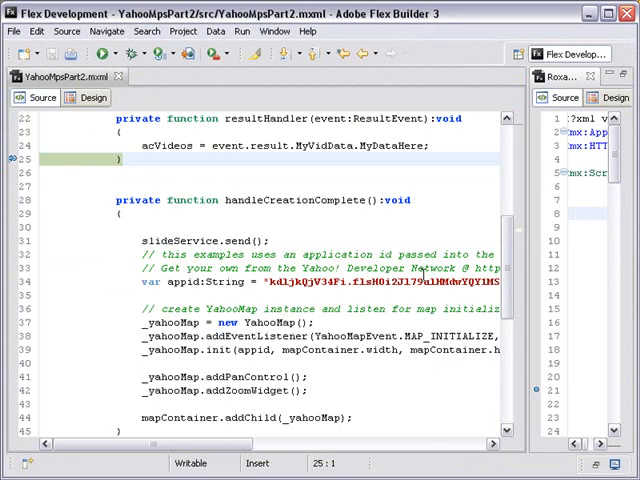
Scroll up to the acVideos and resultHandler declarations in YahooMpsPart2.mxml.
scroll("up", 3)
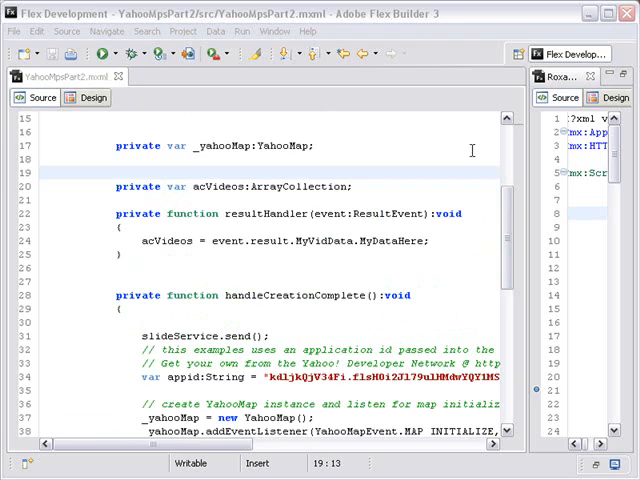
mouse_move(262, 186)
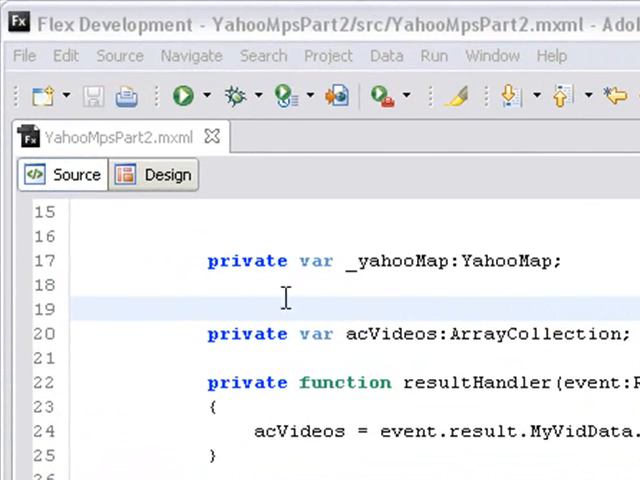
Add a [Bindable] tag on the line above the acVideos ArrayCollection declaration.
left_click(210, 308)
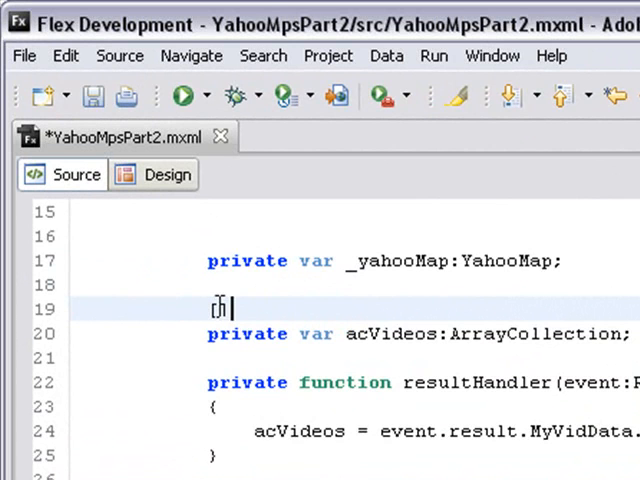
type("[B]")
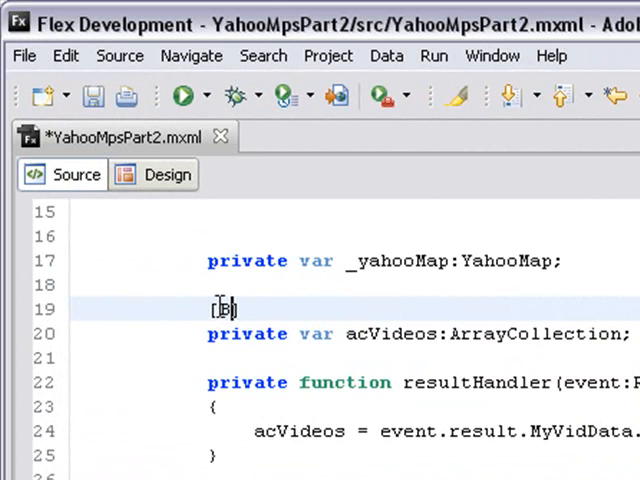
type("indable]")
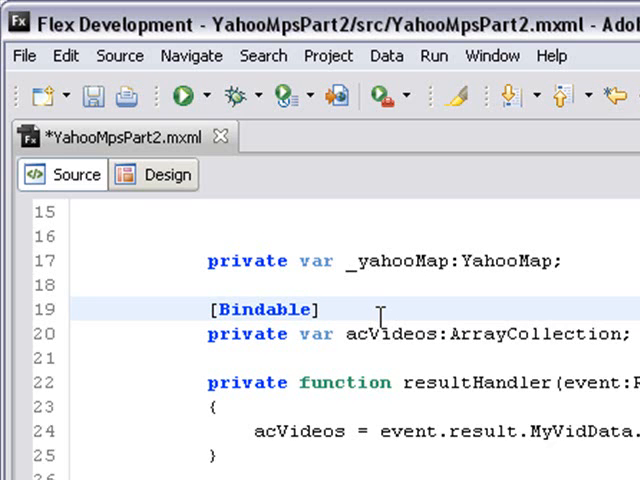
mouse_move(366, 350)
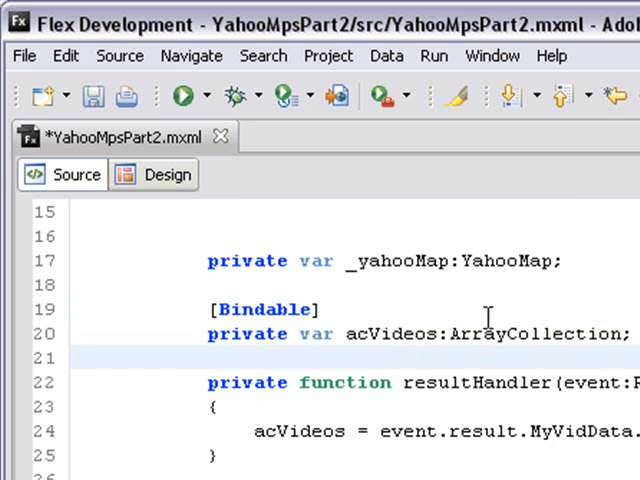
scroll("up", 3)
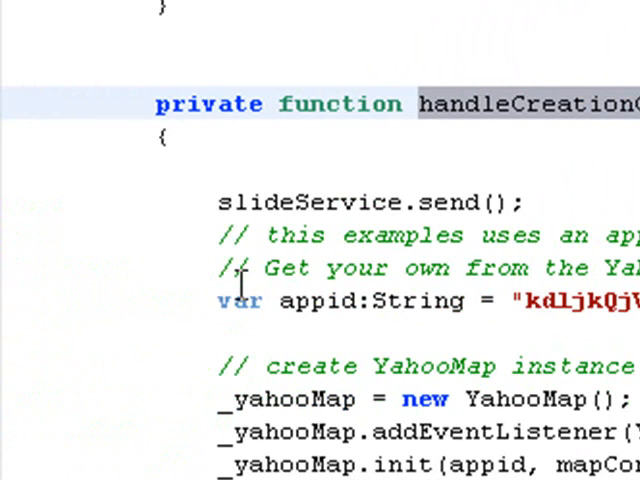
mouse_move(360, 170)
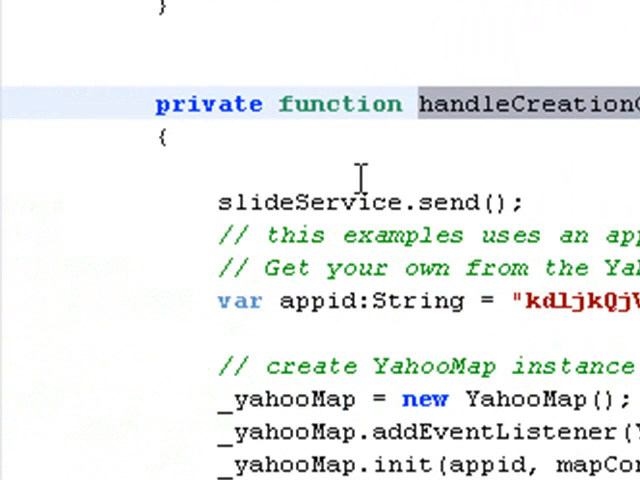
scroll("up", 3)
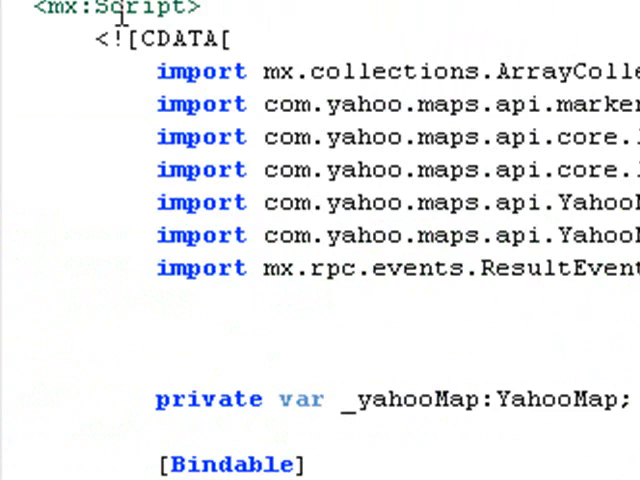
scroll("up", 3)
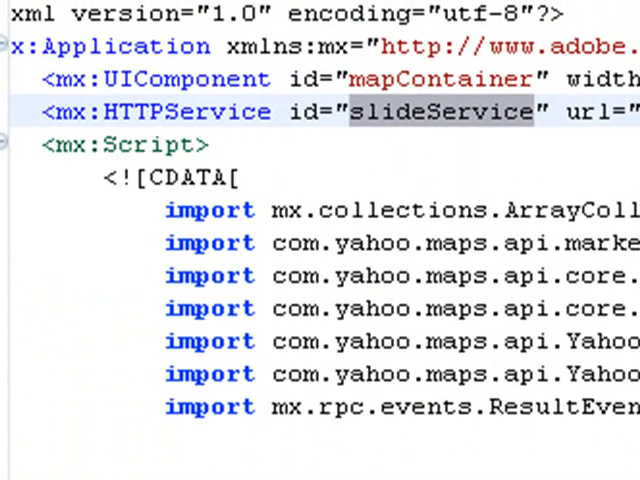